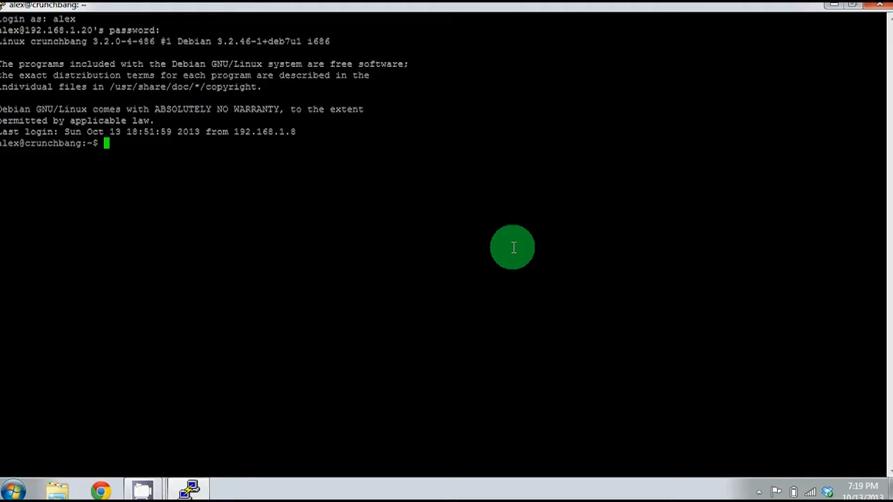
Step: Run sudo apt-get update and upgrade, confirming with y
type("sudo")
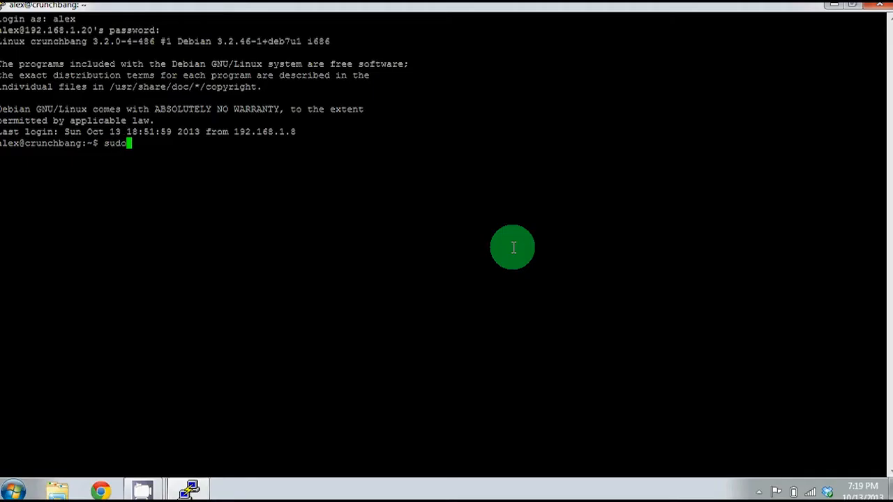
type("apt-get update")
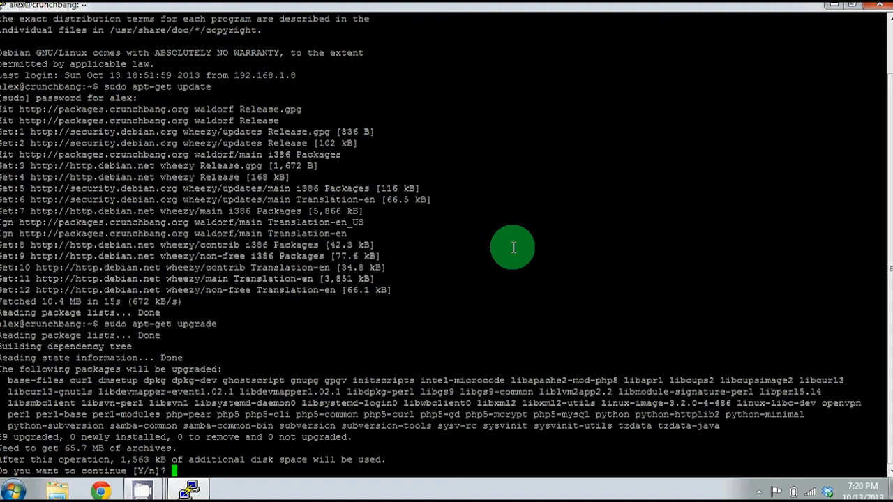
type("y")
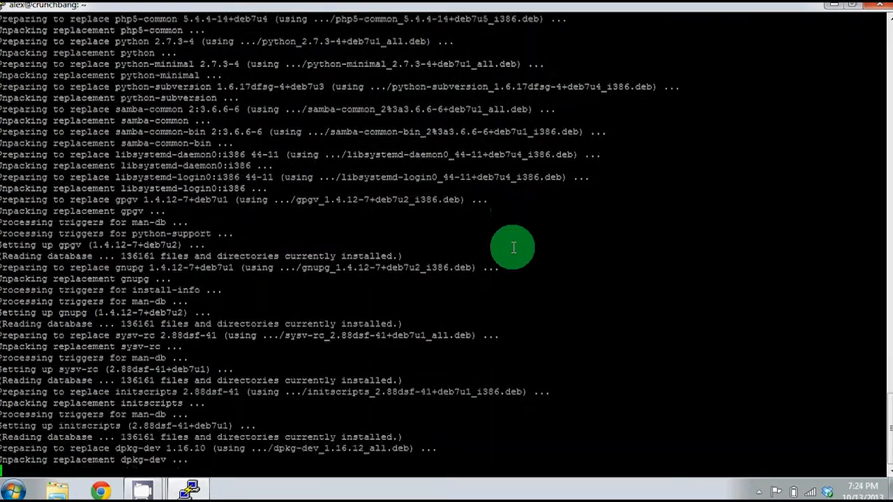
scroll("down", 3)
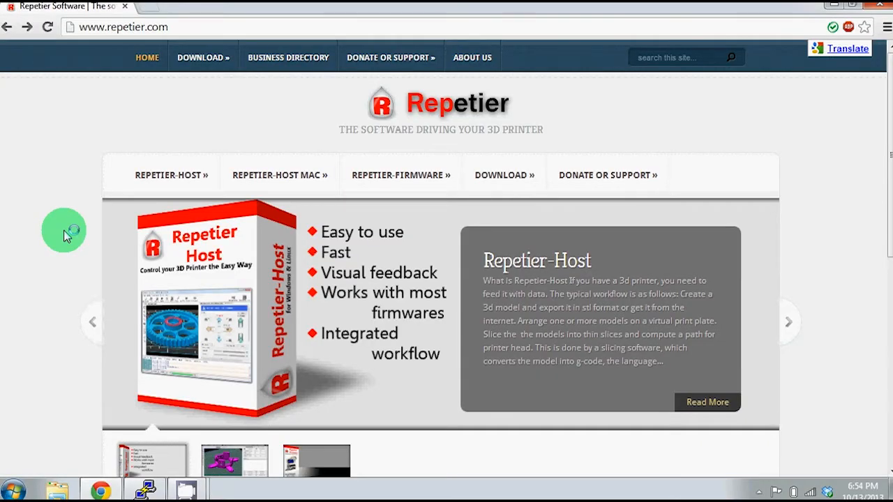
Step: Browse the Repetier download page's Linux Host versions, then return to PuTTY
left_click(202, 57)
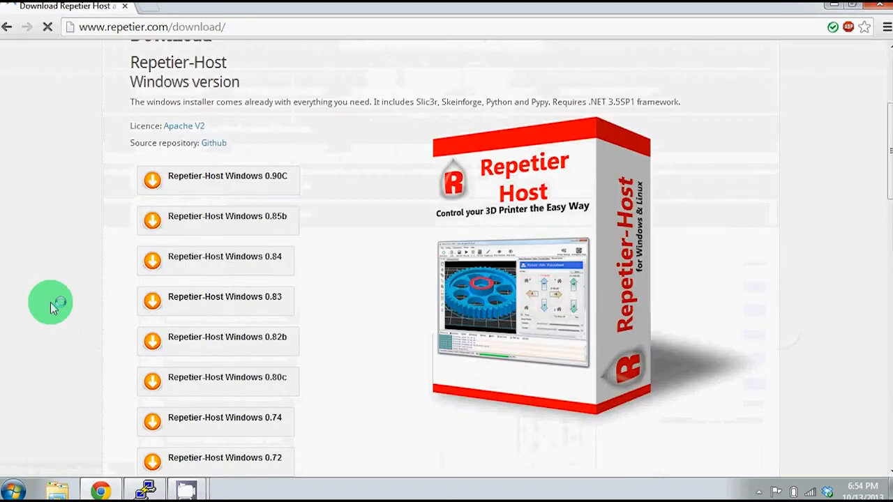
scroll("down", 3)
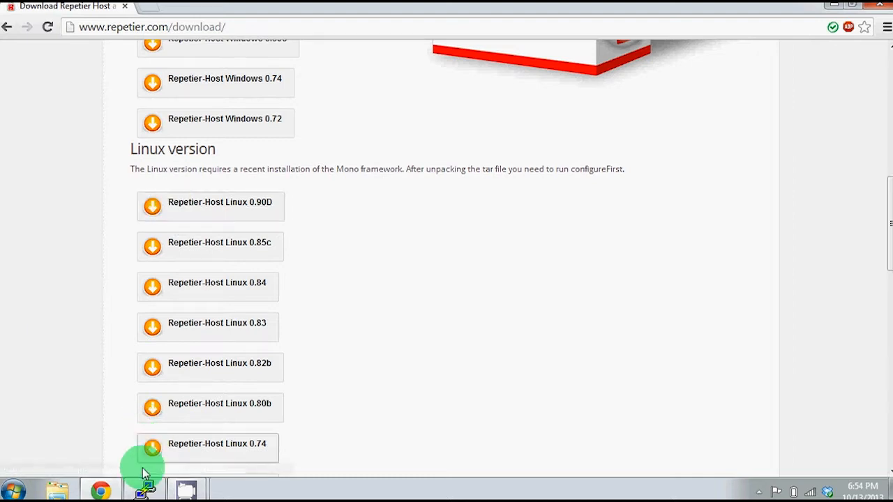
left_click(140, 488)
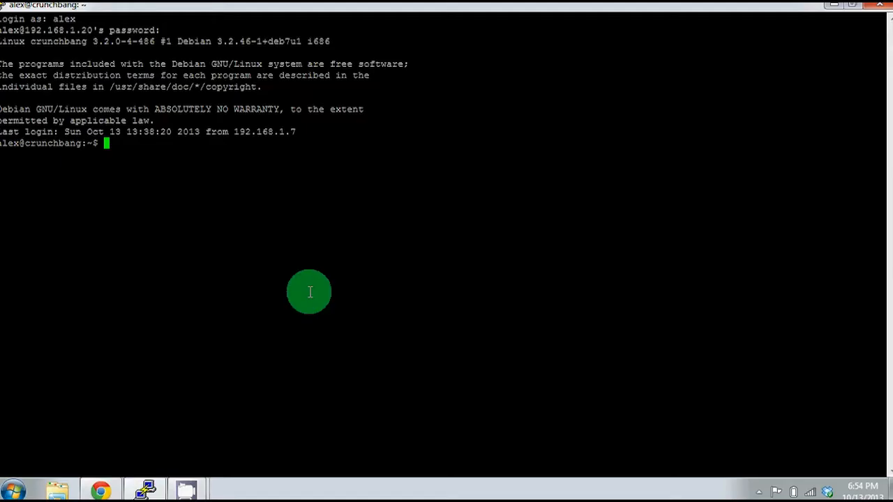
mouse_move(213, 388)
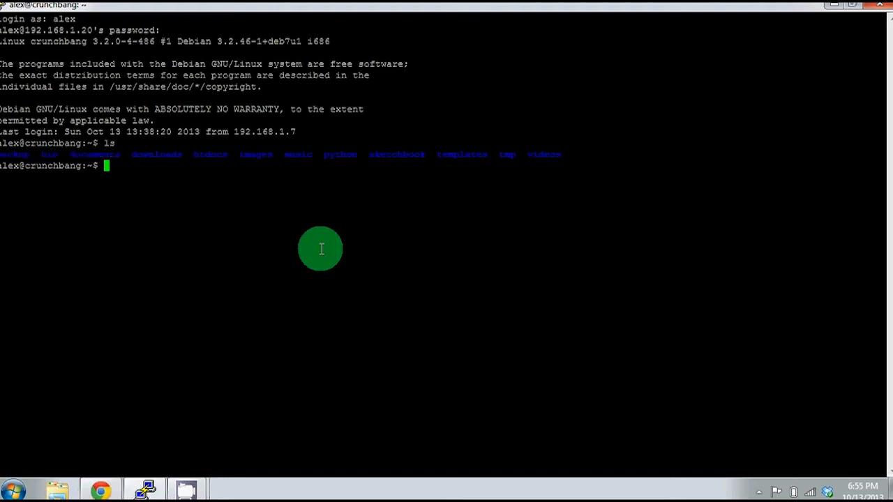
type("cd downloads")
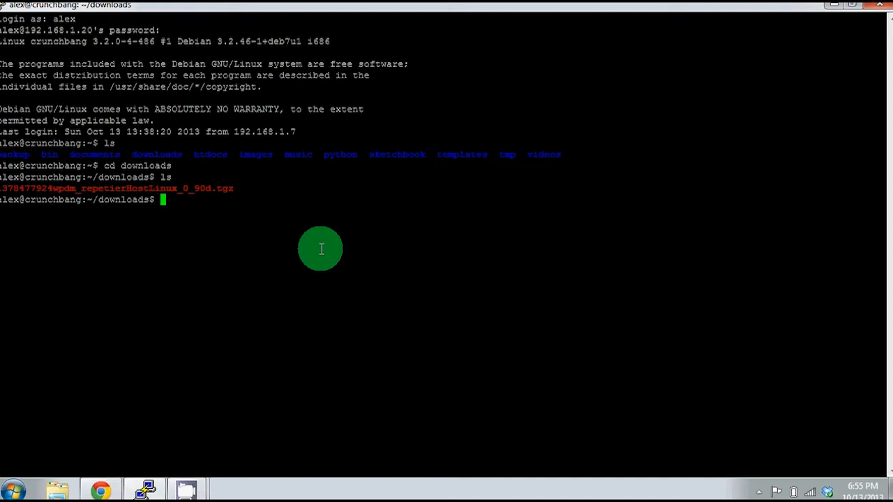
type("tar -xzf 1378477924wpdm_repetierHostLinux_0_90d.tgz")
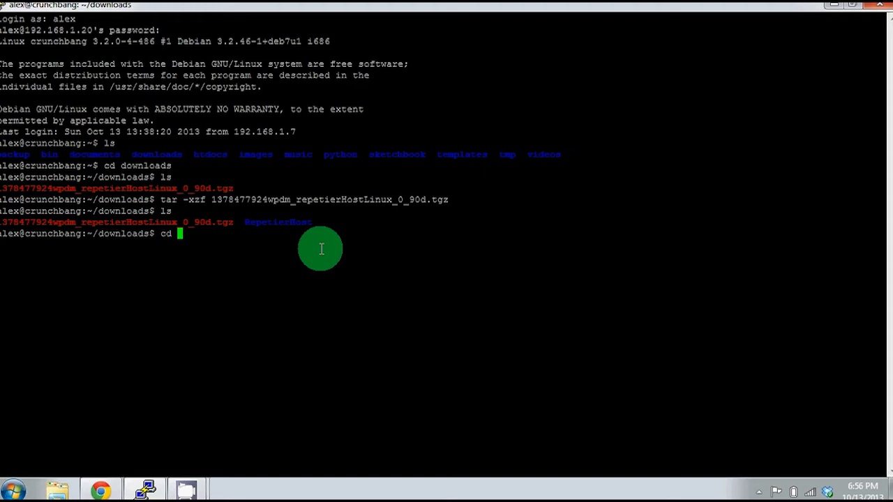
type("RepetierHost/")
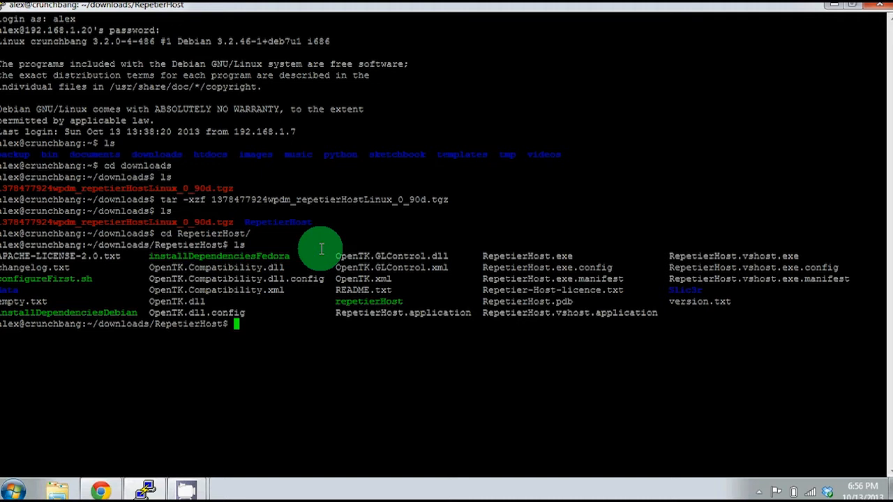
Step: Run ./configureFirst.sh in RepetierHost and accept installing the required modules
type("./")
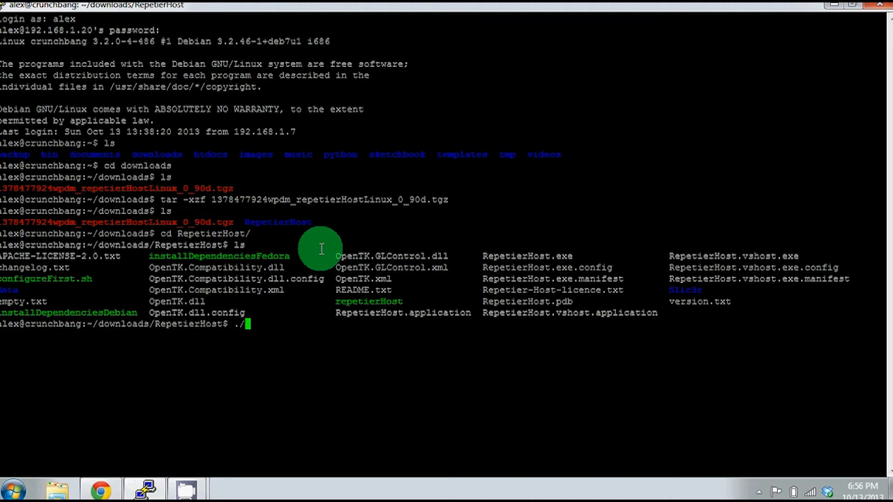
type("configureFirst.sh")
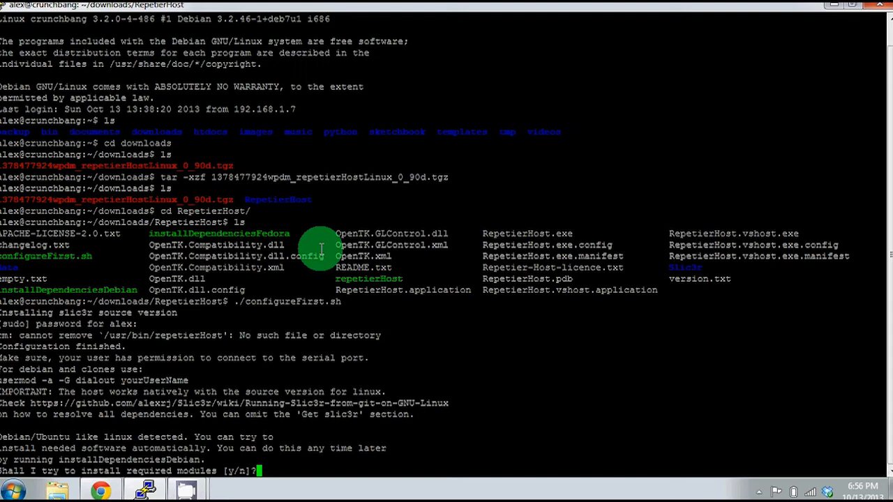
type("y")
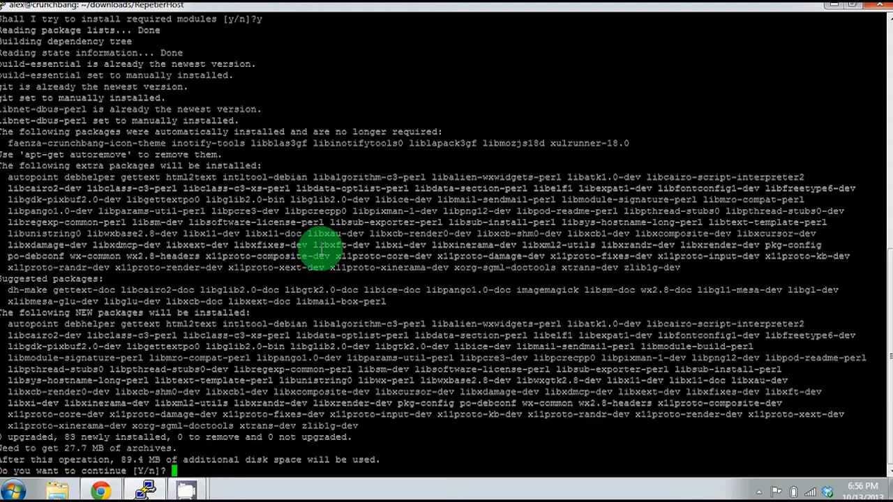
Step: Confirm each apt prompt with y until the Mono packages finish installing
type("y")
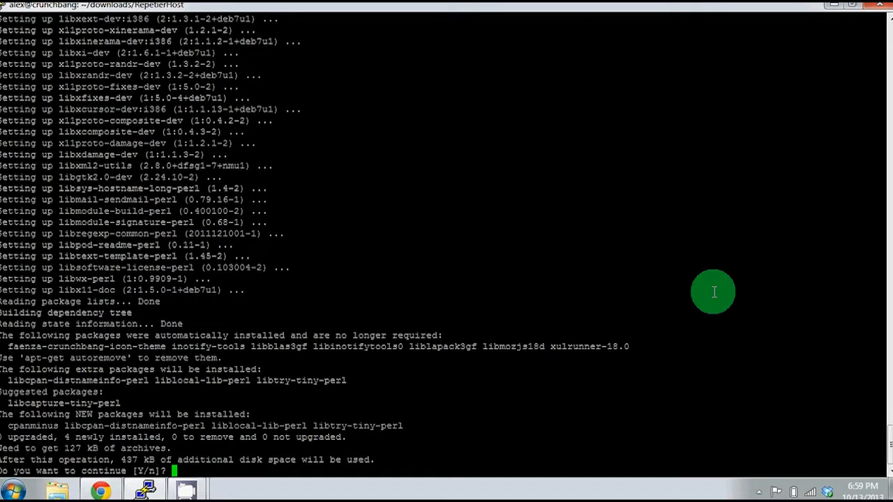
type("y")
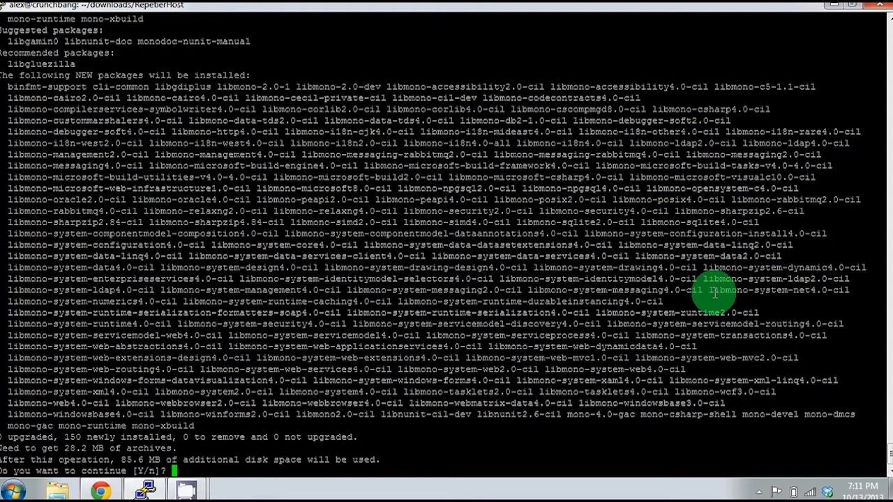
type("y")
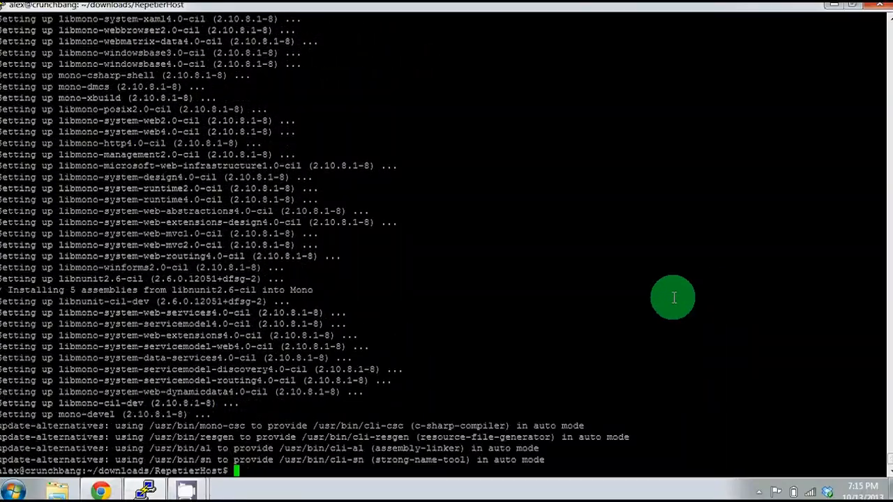
Step: Run usermod -a -G dialout alex, which fails with permission denied
type("usermod -a")
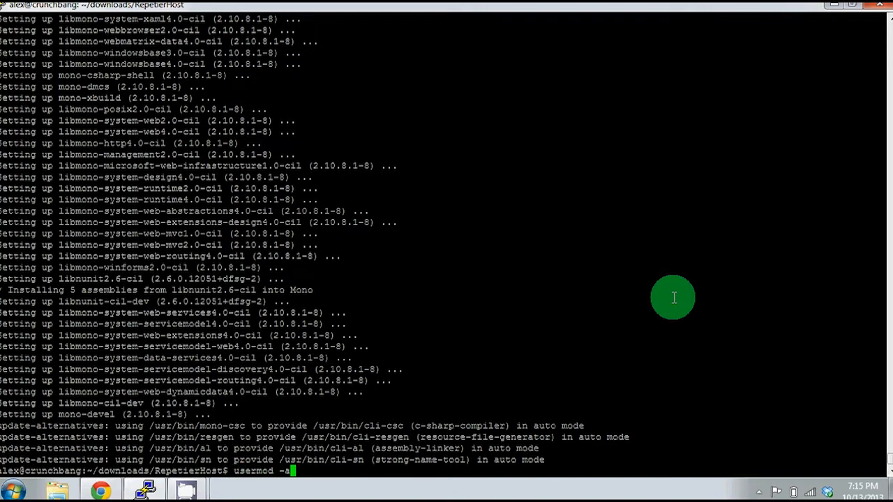
type("-G")
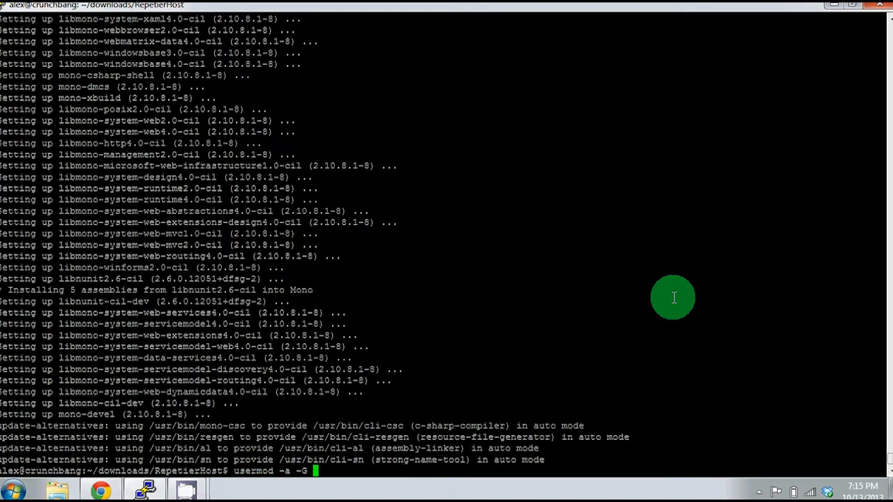
type("dialout")
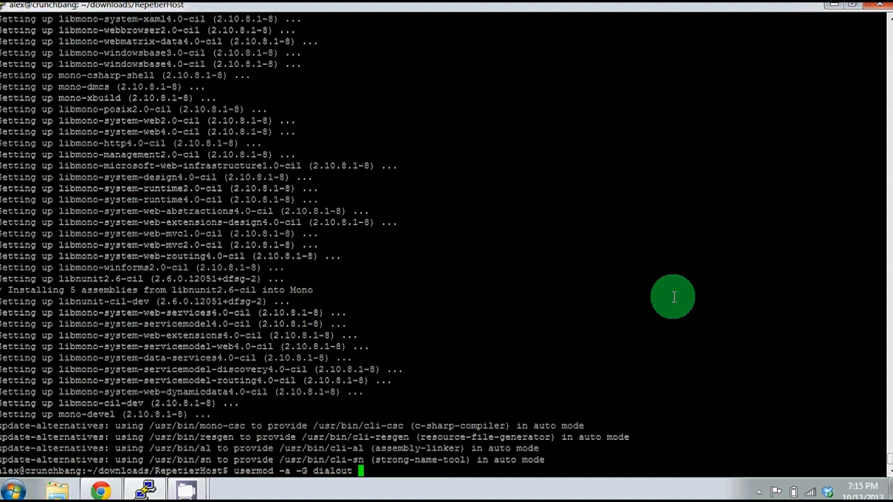
type("alex")
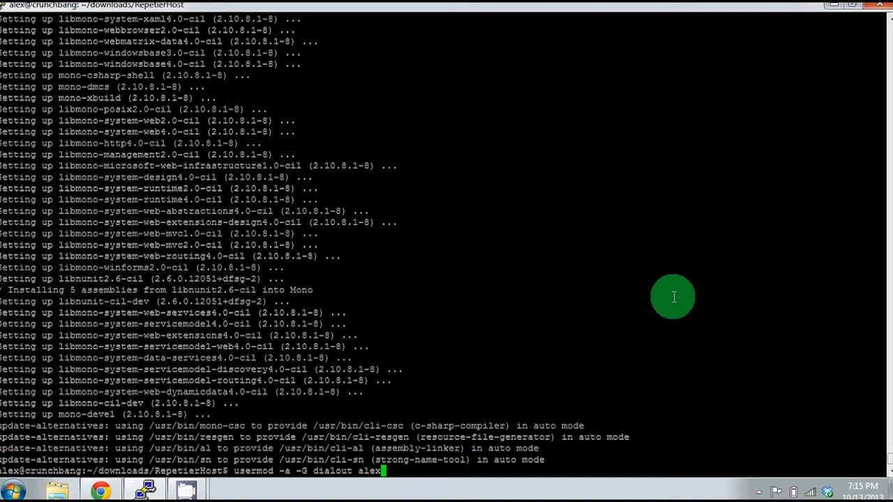
key("Return")
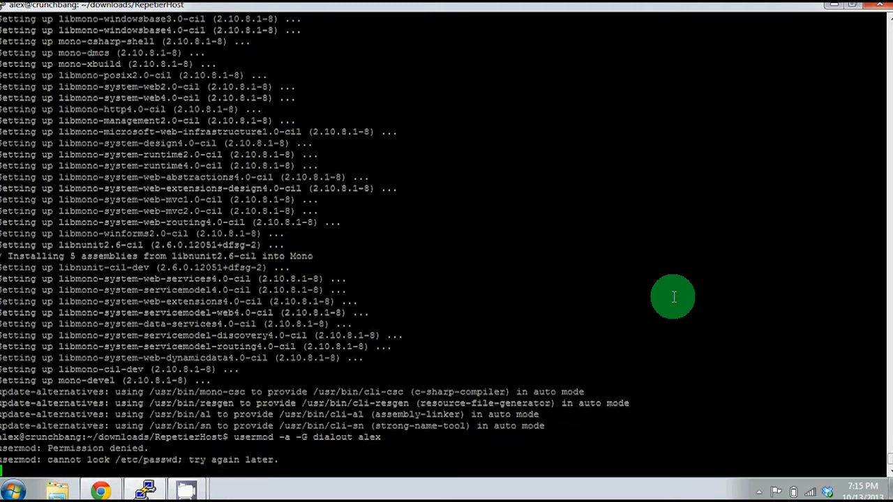
key("Return")
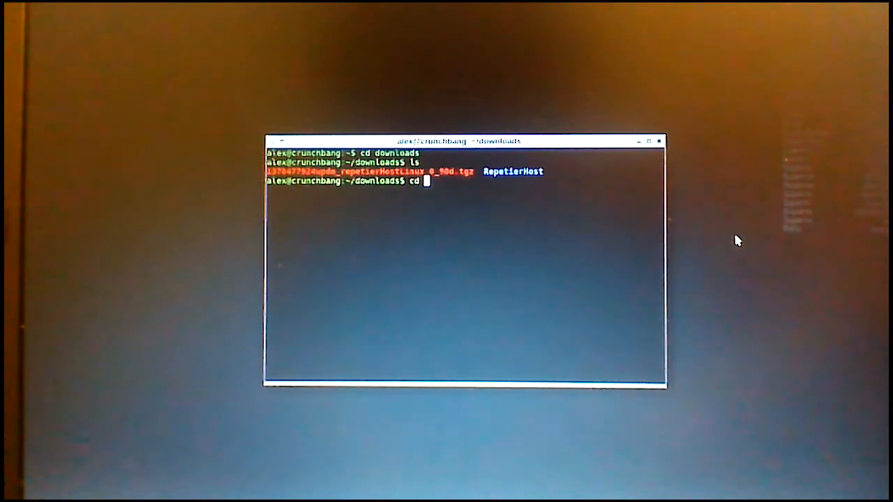
Step: Launch repetierHost from the RepetierHost folder in the local terminal
type("RepetierHost")
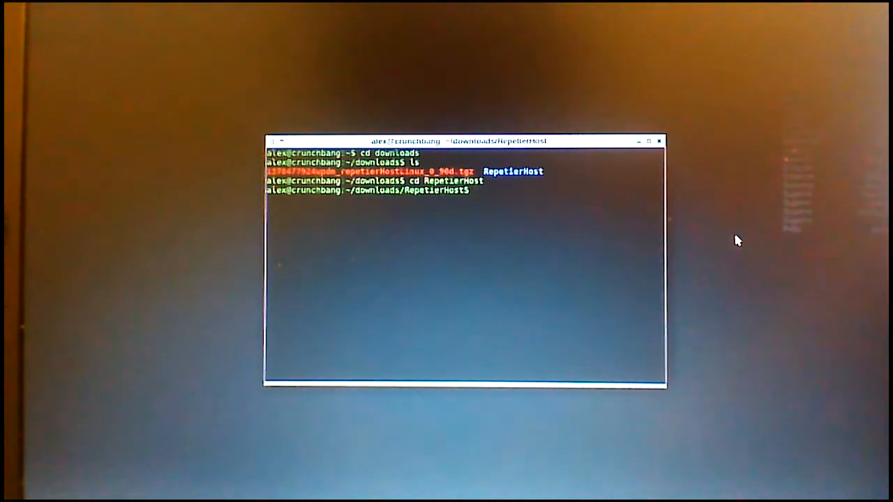
type("repetierHost")
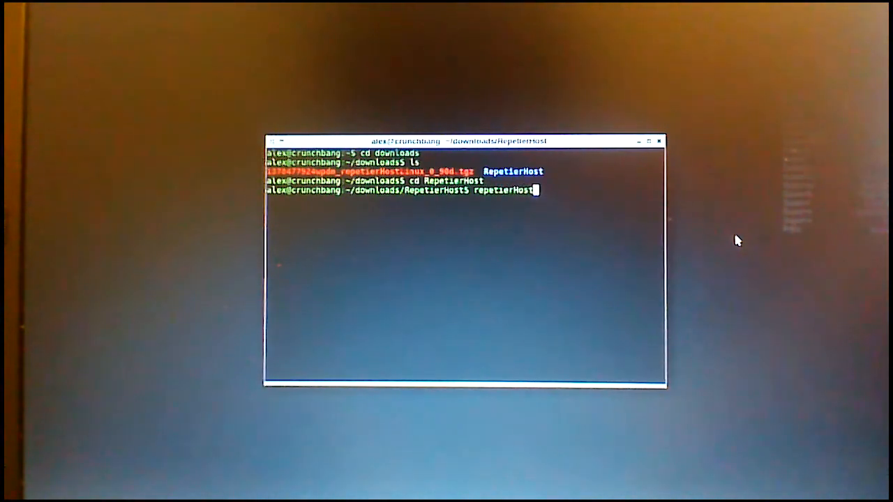
key("Return")
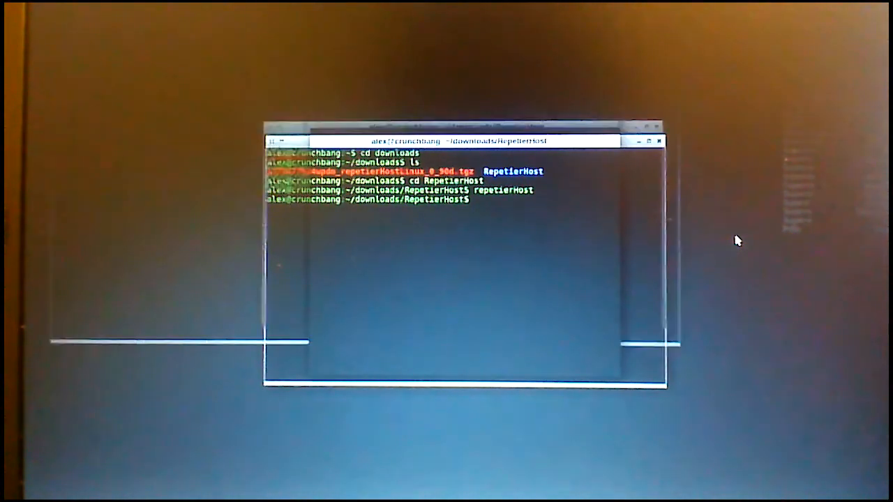
key("Return")
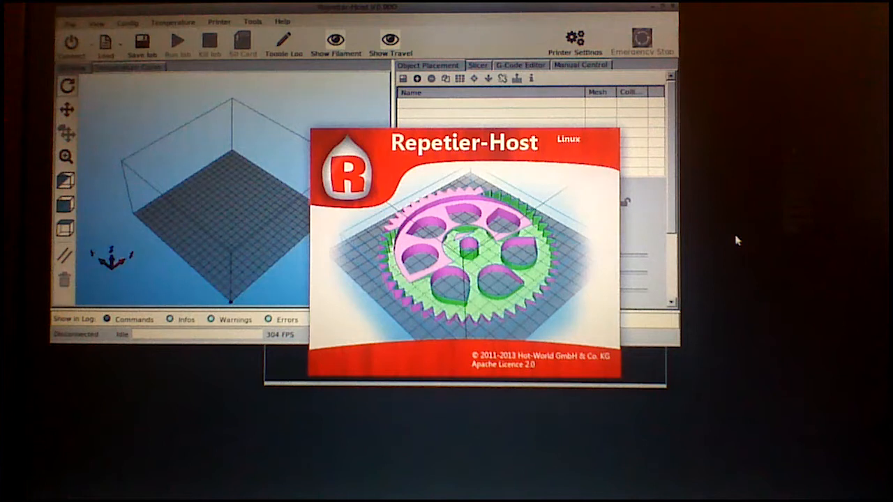